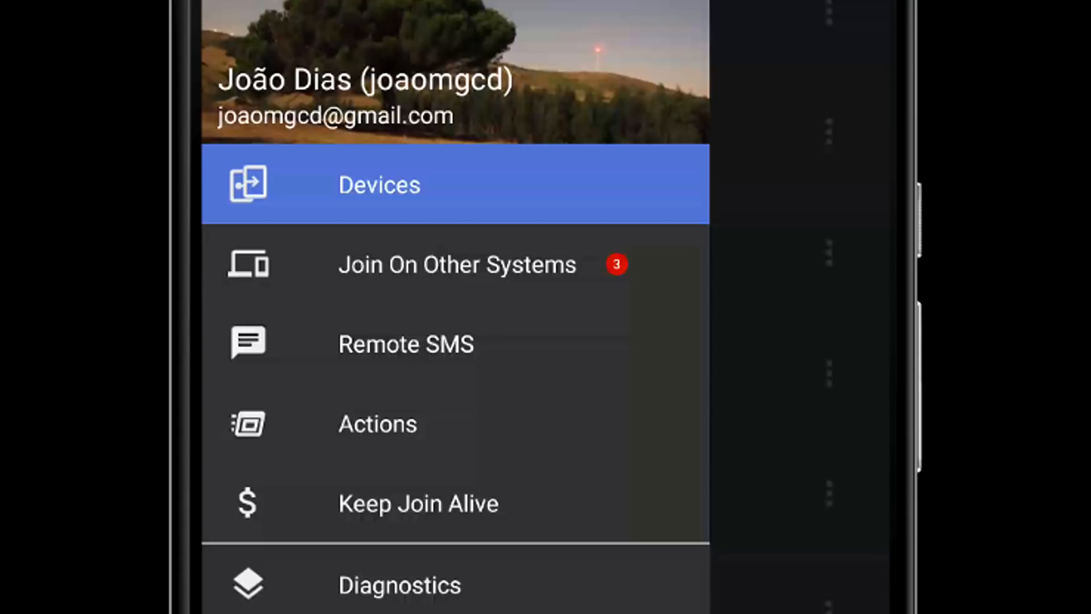
Show Join's list of other supported systems and scroll down to the IFTTT integration
left_click(379, 184)
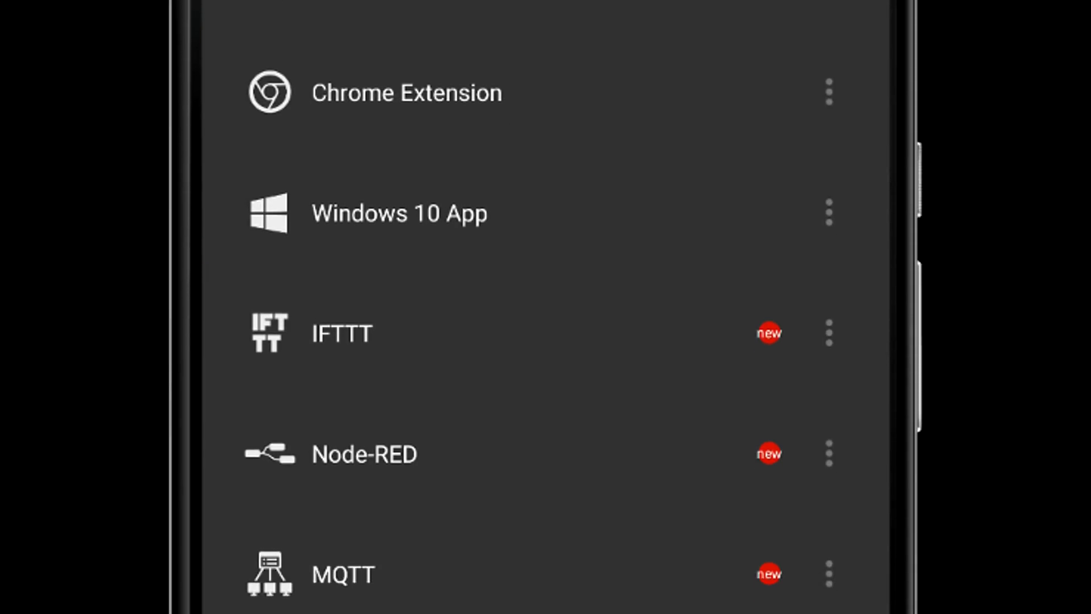
scroll("down", 3)
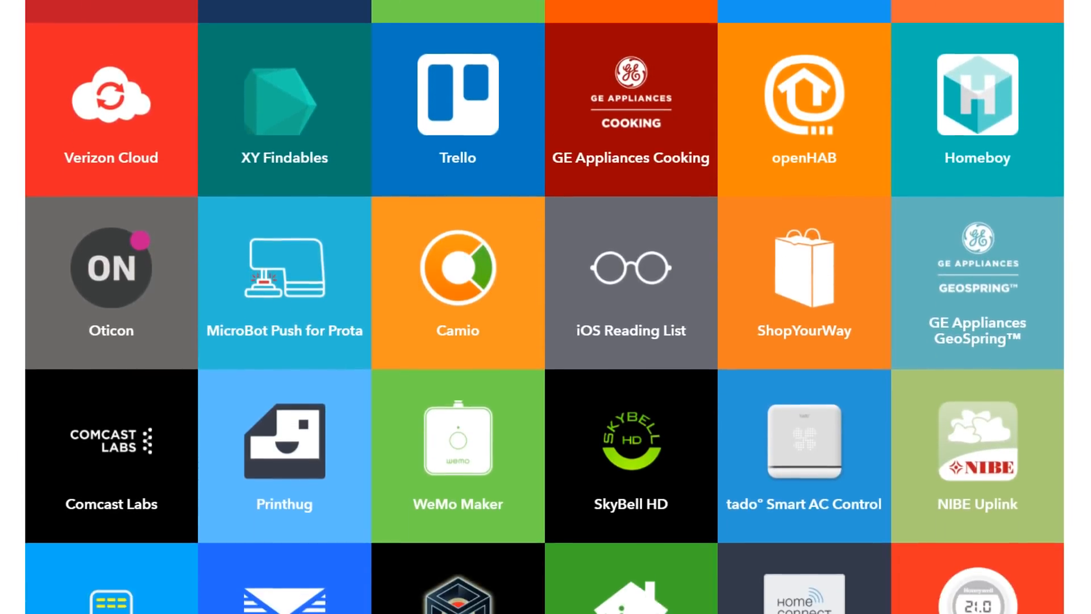
Configure a Join Action for the Post Facebook share target with Value 1 set to %subject
scroll("down", 3)
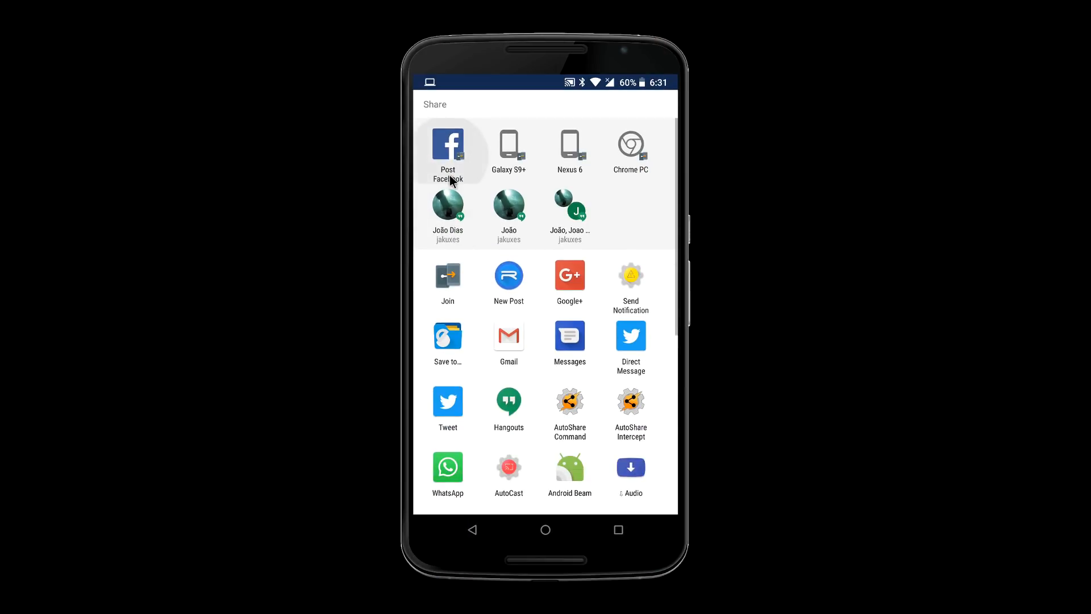
left_click(447, 147)
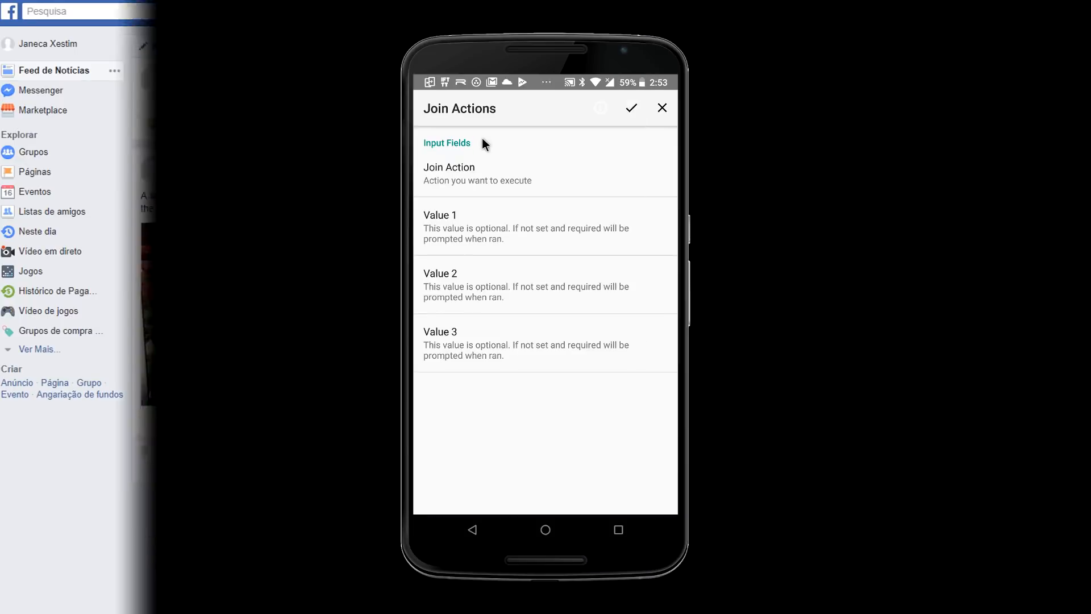
left_click(477, 173)
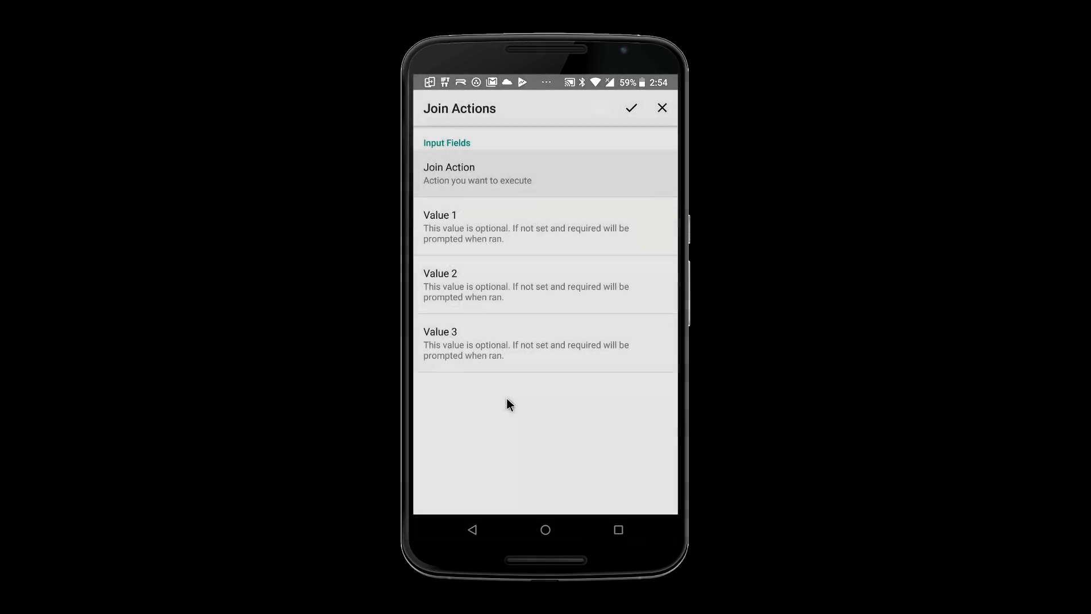
left_click(527, 226)
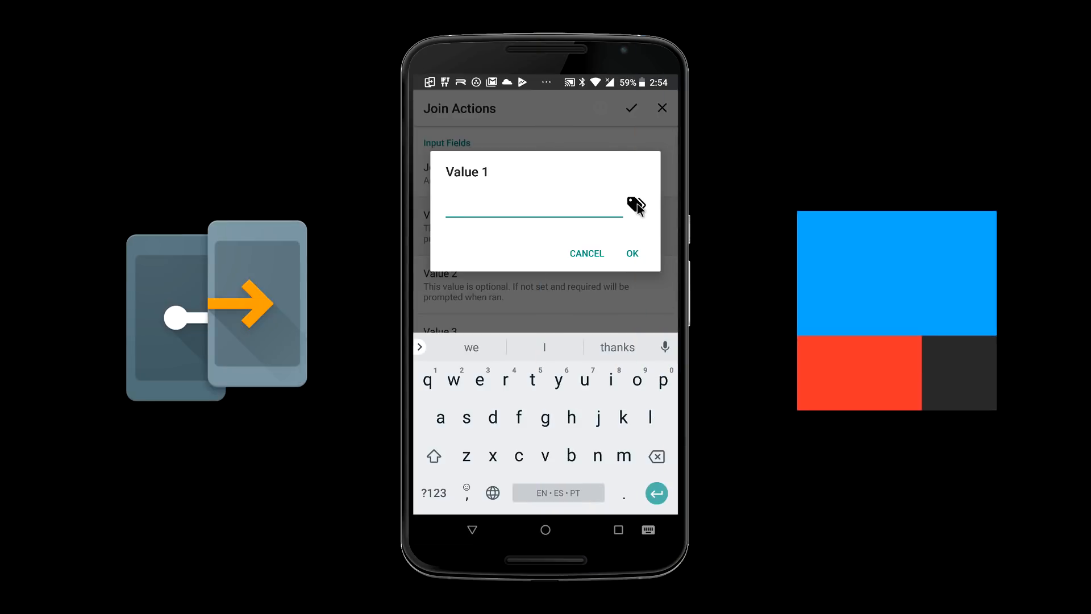
type("%subject")
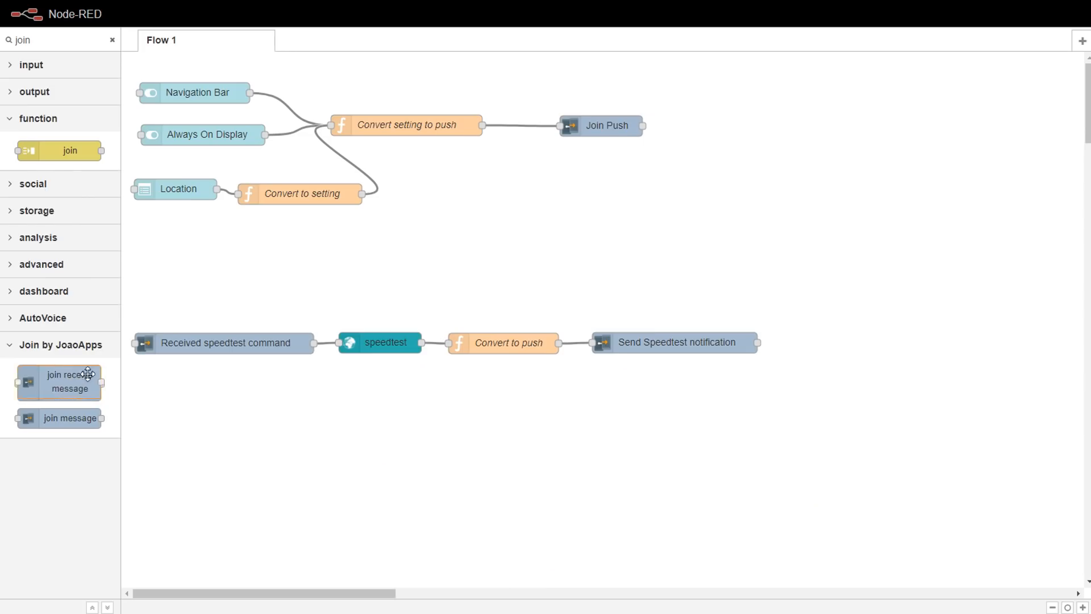
Add a Join Receive Message node with Command Filter 'testing' to the flow
left_click_drag(59, 382, 179, 399)
type("debug")
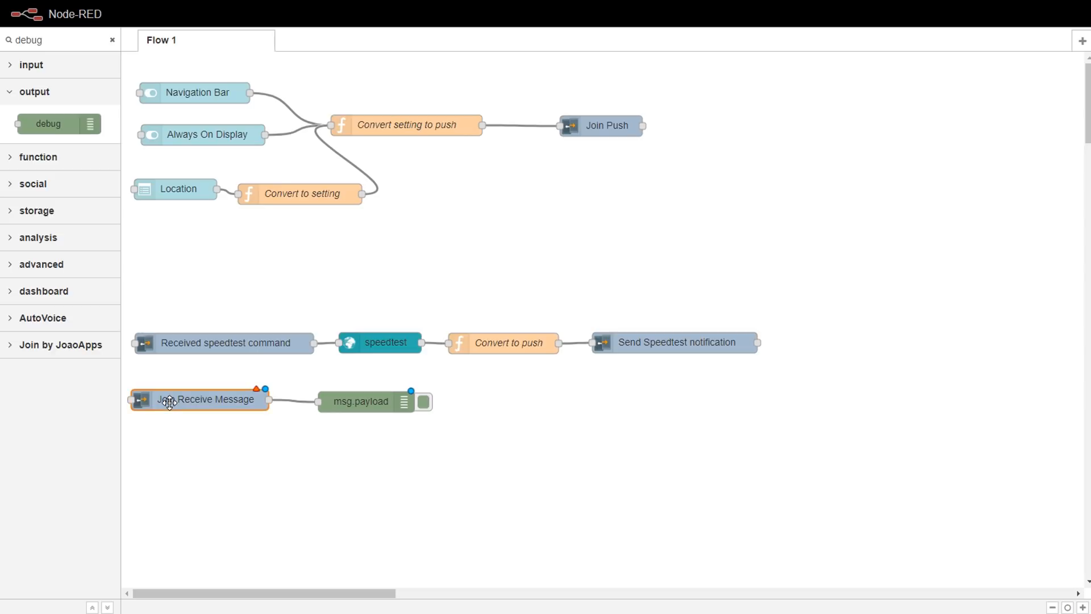
double_click(199, 399)
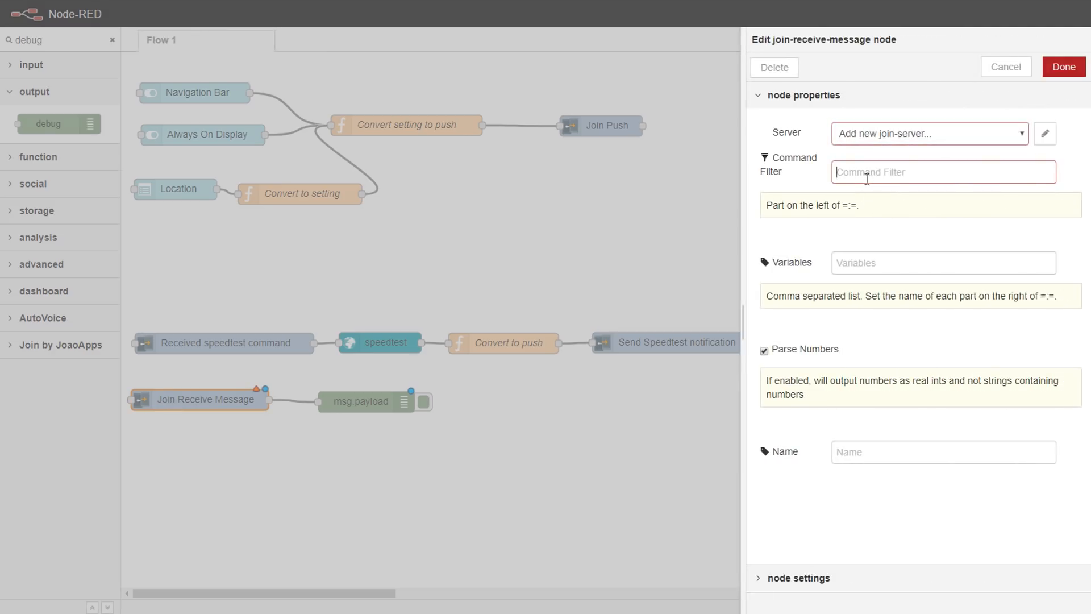
type("testing")
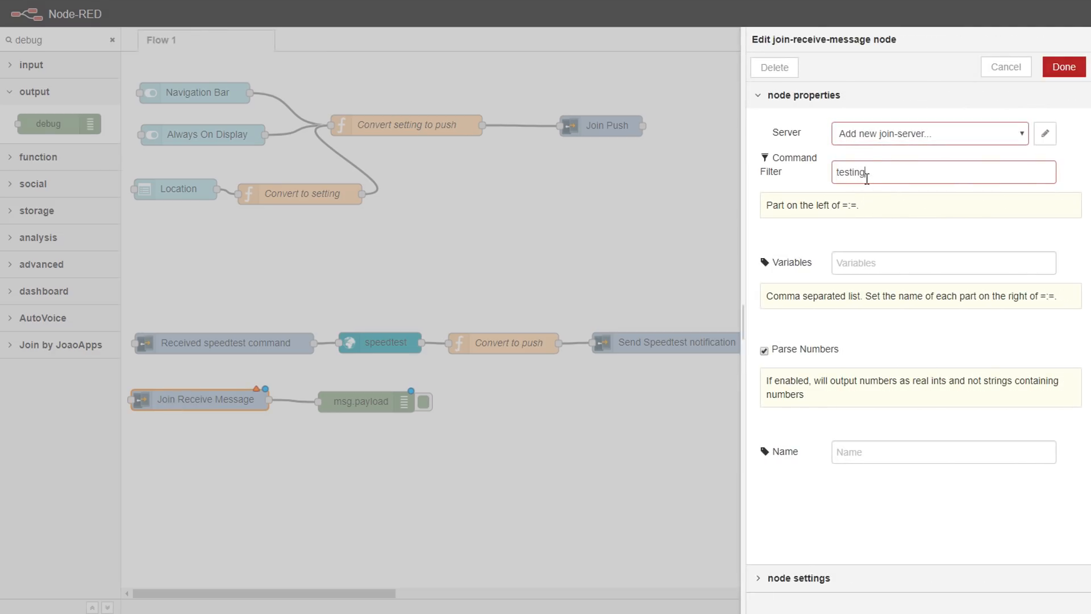
left_click(1062, 67)
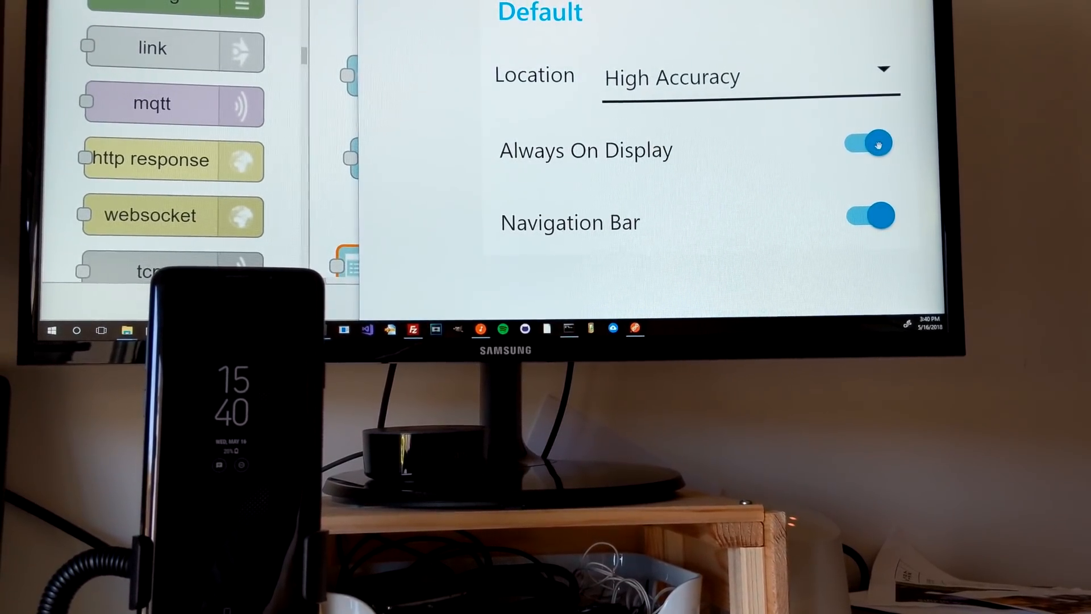
Turn off the Always On Display and Navigation Bar toggles on the dashboard
left_click(868, 142)
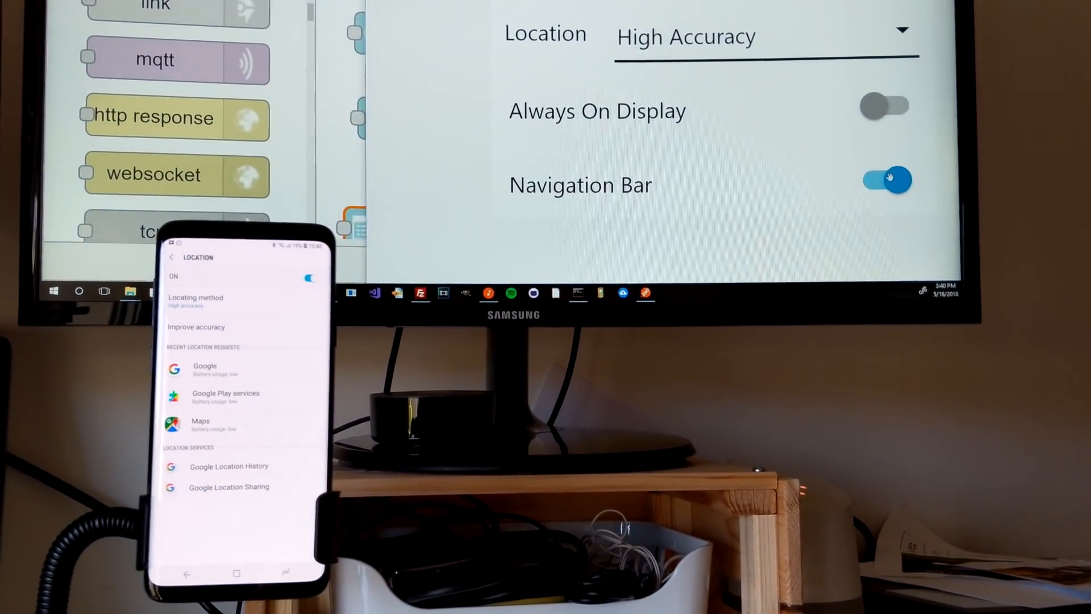
left_click(887, 180)
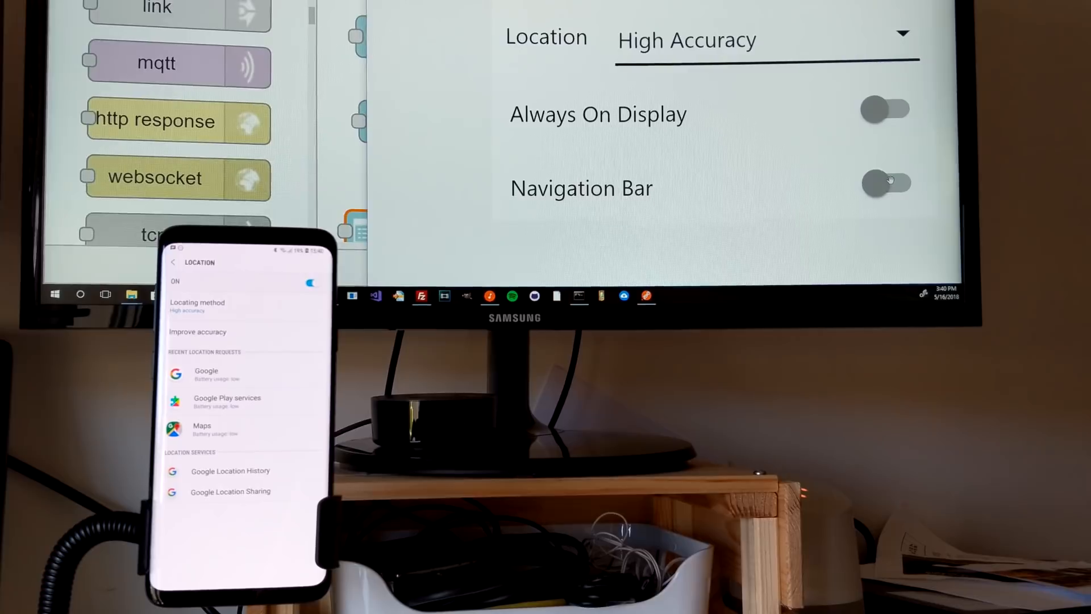
left_click(888, 183)
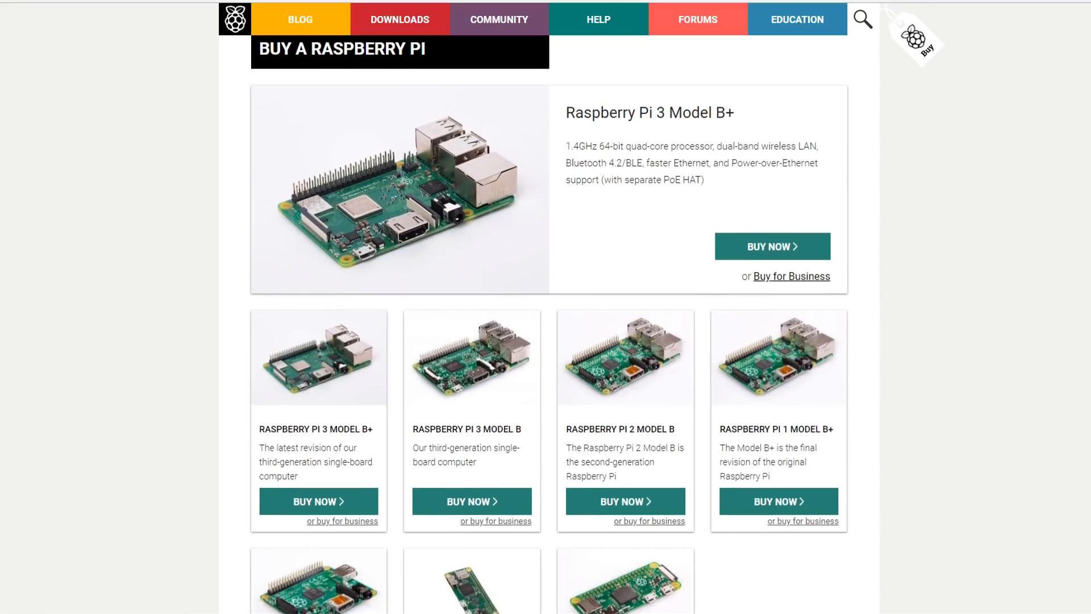
Load the Node-RED editor at 192.168.1.90:1880 in Chrome
scroll("down", 3)
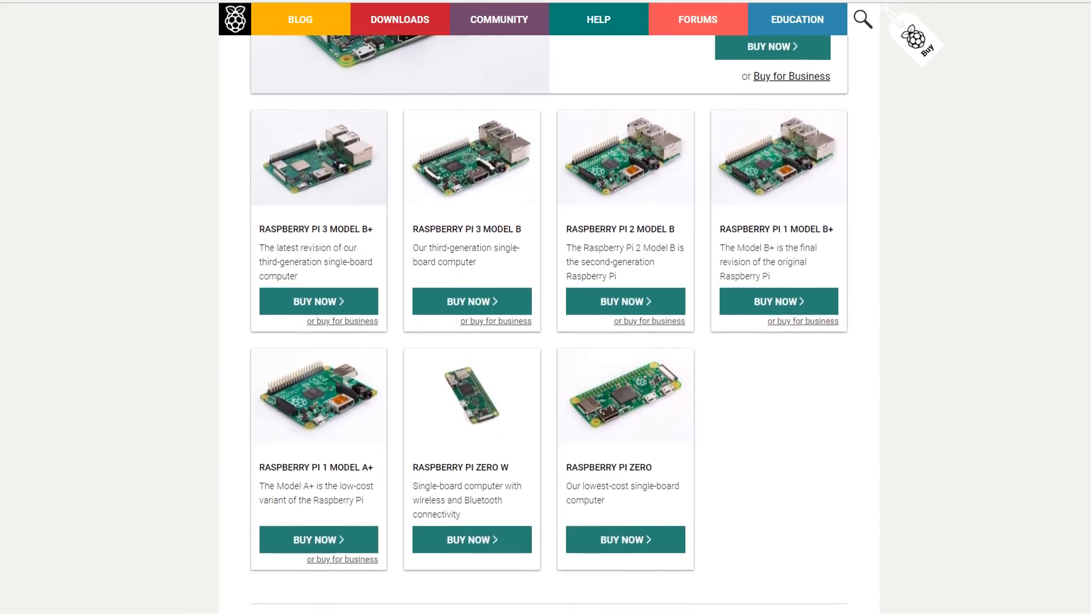
scroll("down", 3)
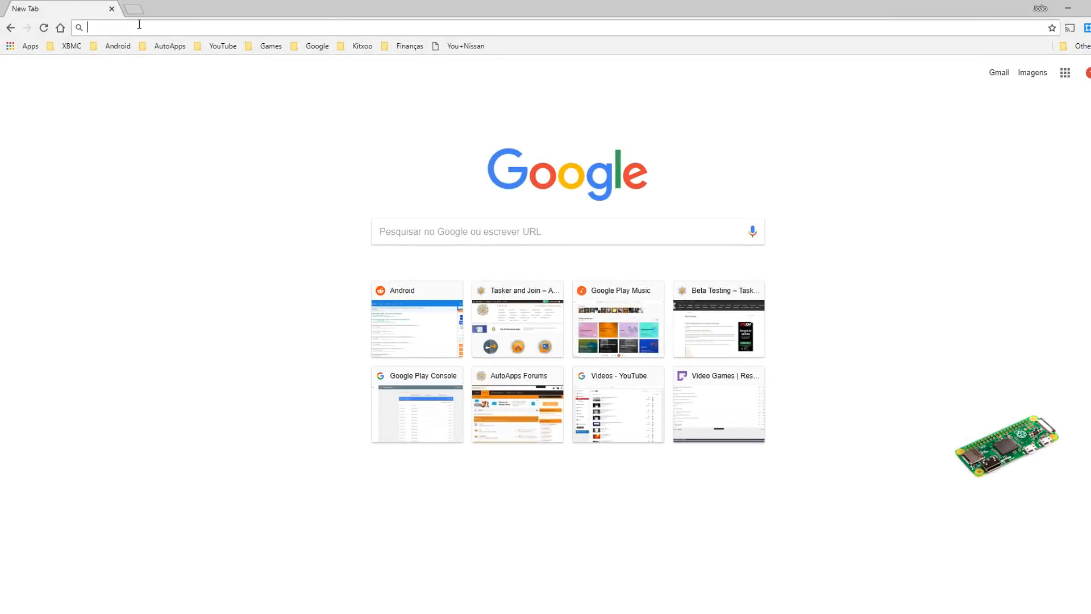
type("192.168.1.90:1880")
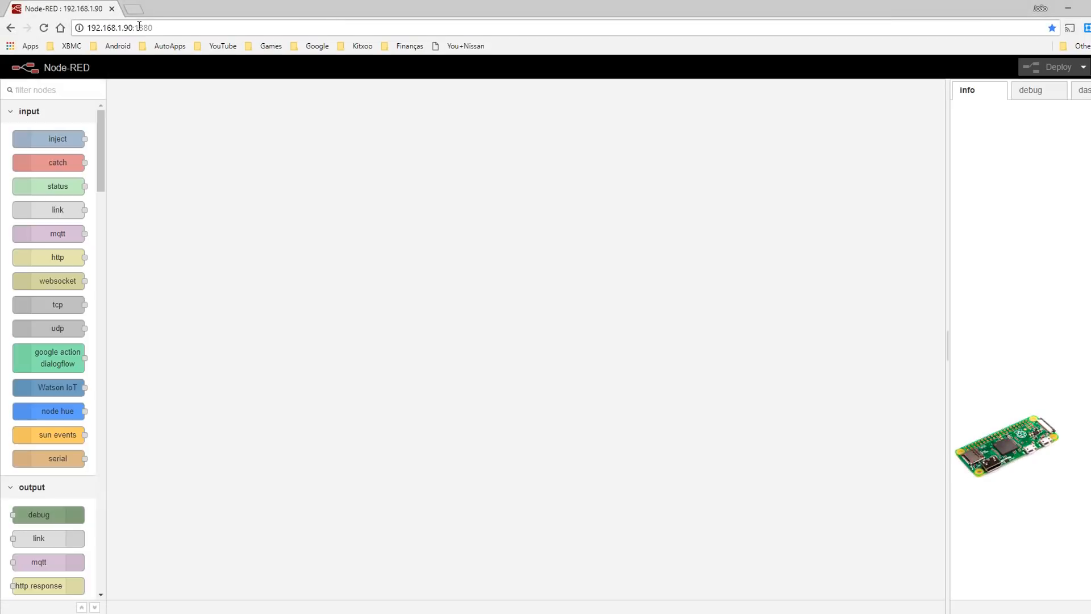
left_click(255, 90)
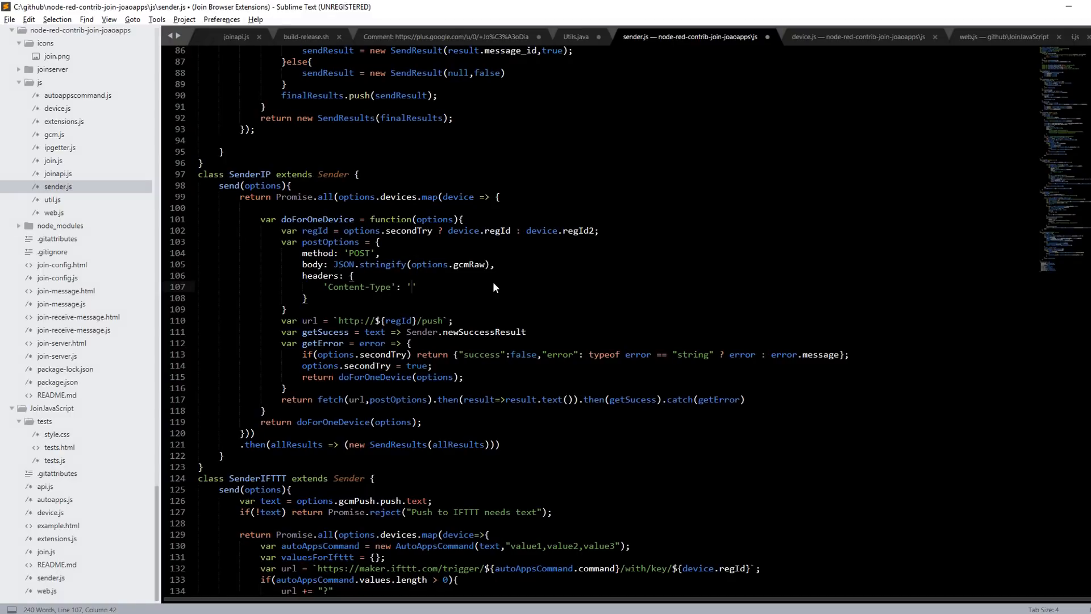
Enter application/json as the Content-Type header value in sender.js
type("application")
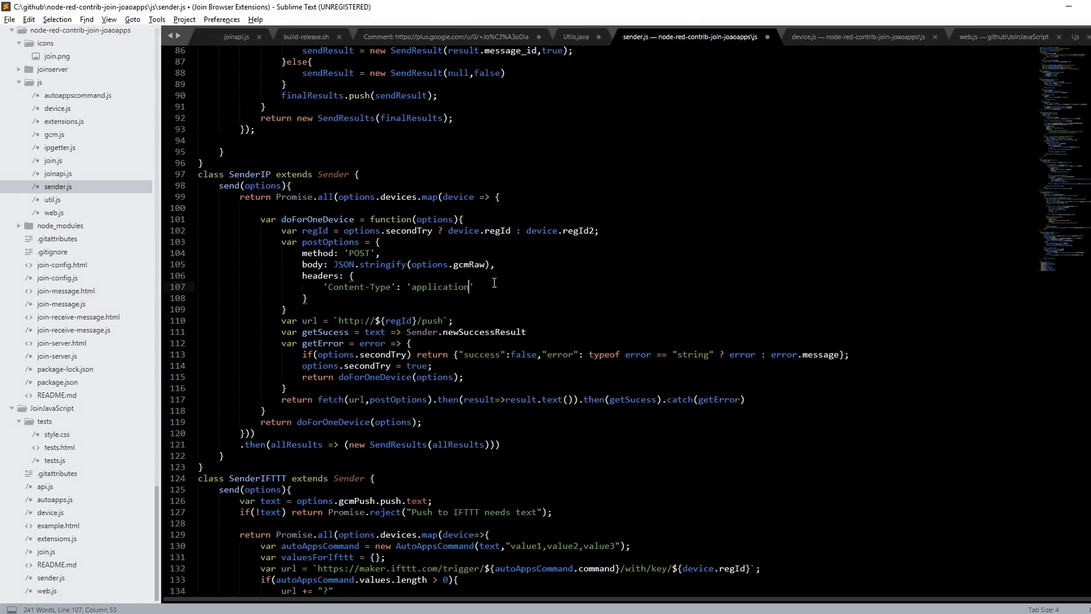
type("/json")
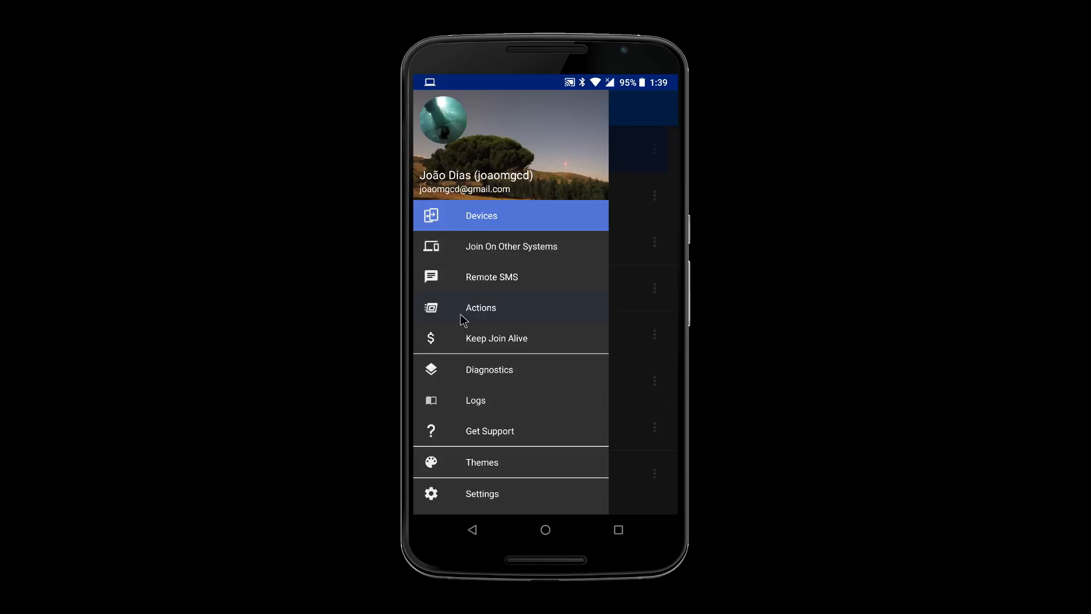
Start a new built-in action from Join's Actions list, then run the Say To PC shortcut
left_click(480, 308)
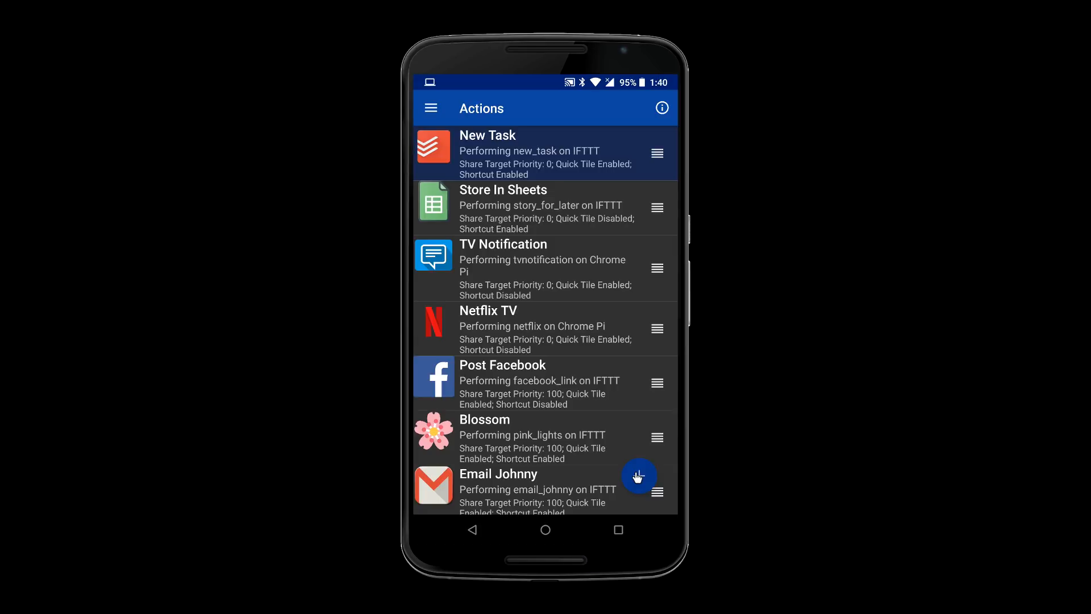
left_click(638, 477)
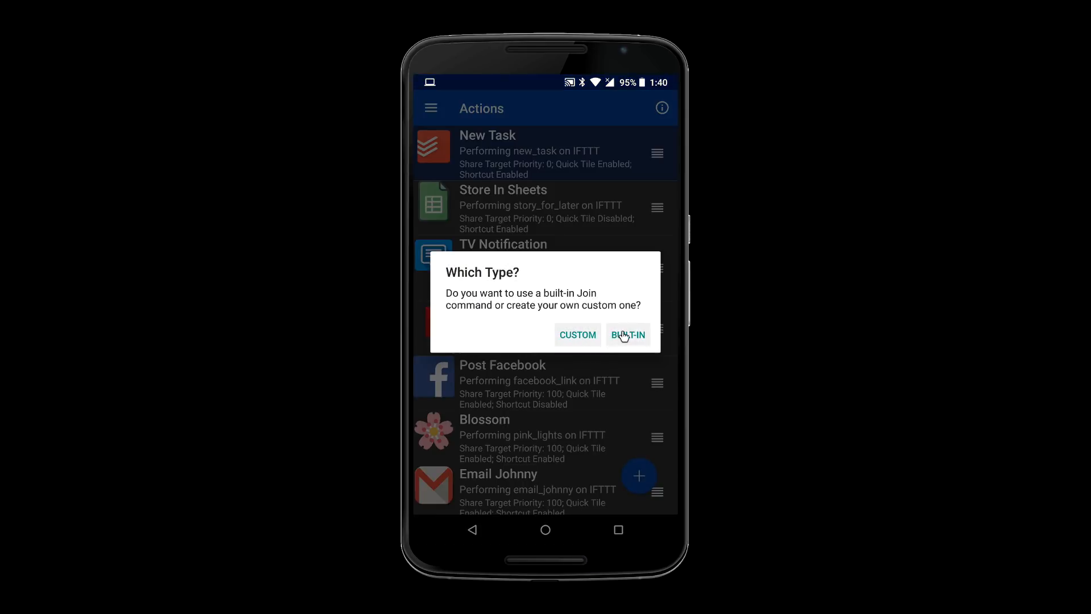
left_click(627, 335)
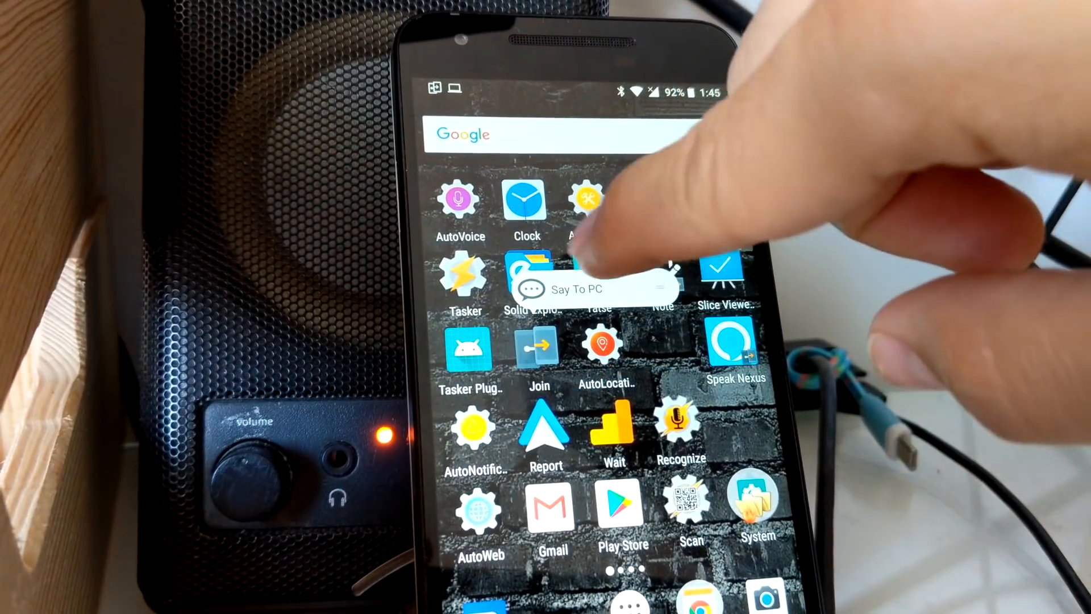
left_click(591, 288)
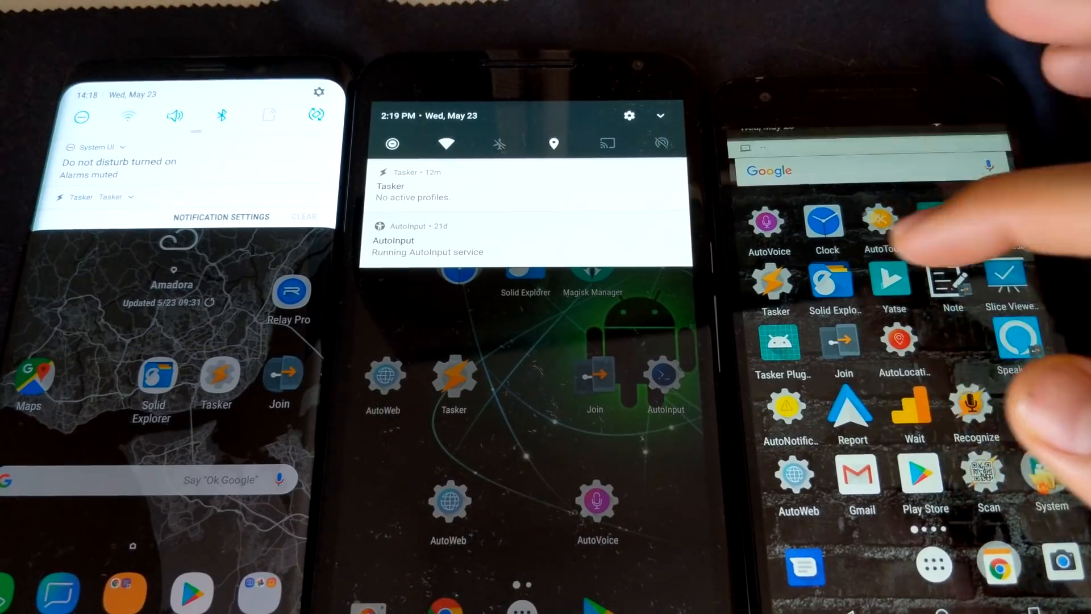
left_click(952, 278)
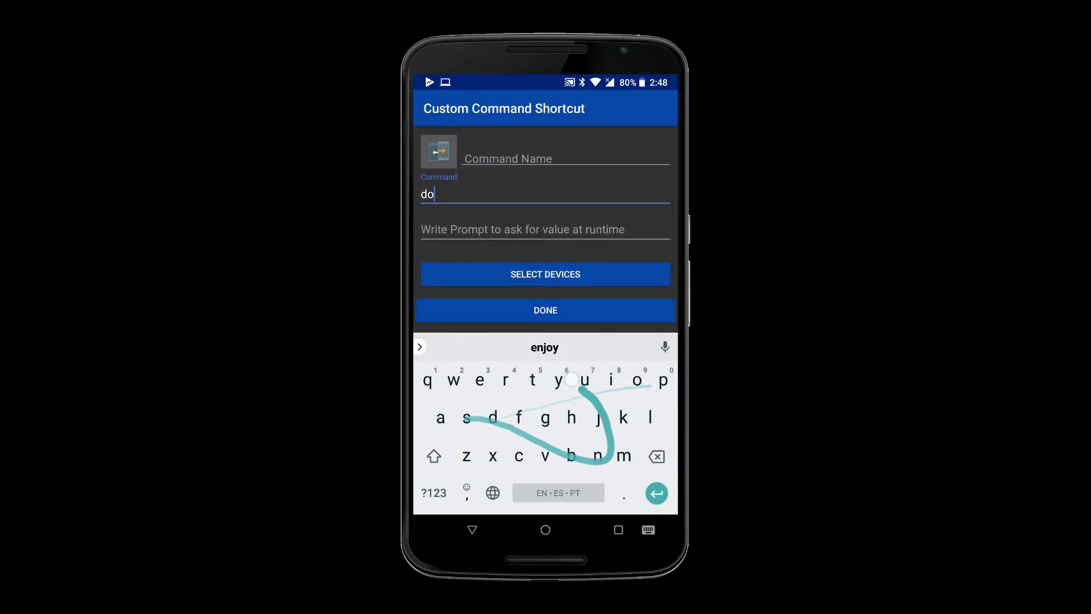
Enter 'anything' as the command, tweet 'tweeting from join', and store the Android article in Sheets
type("anything")
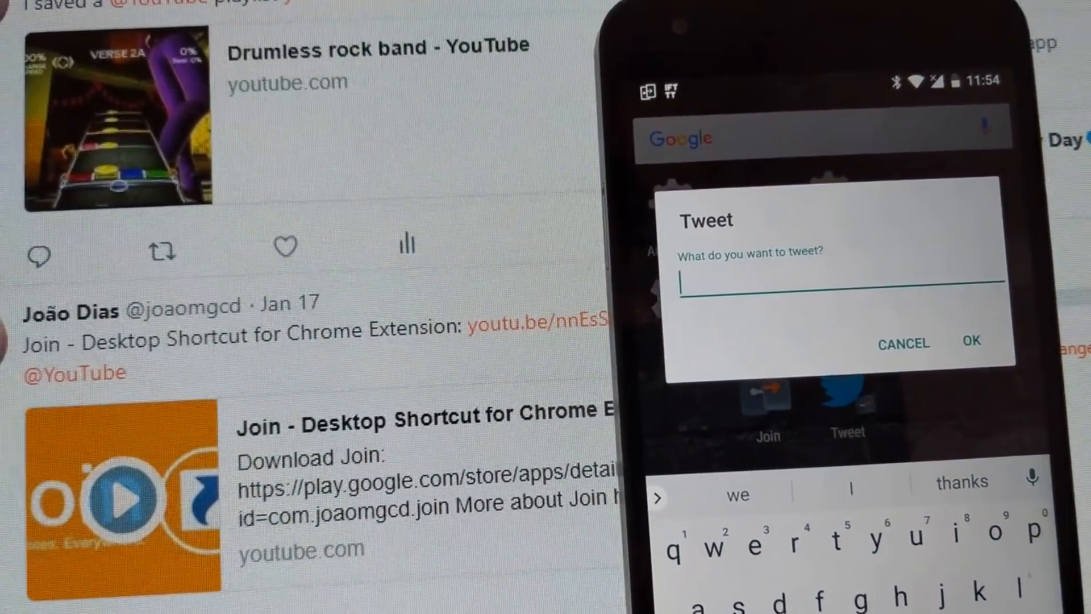
type("tweeting from join")
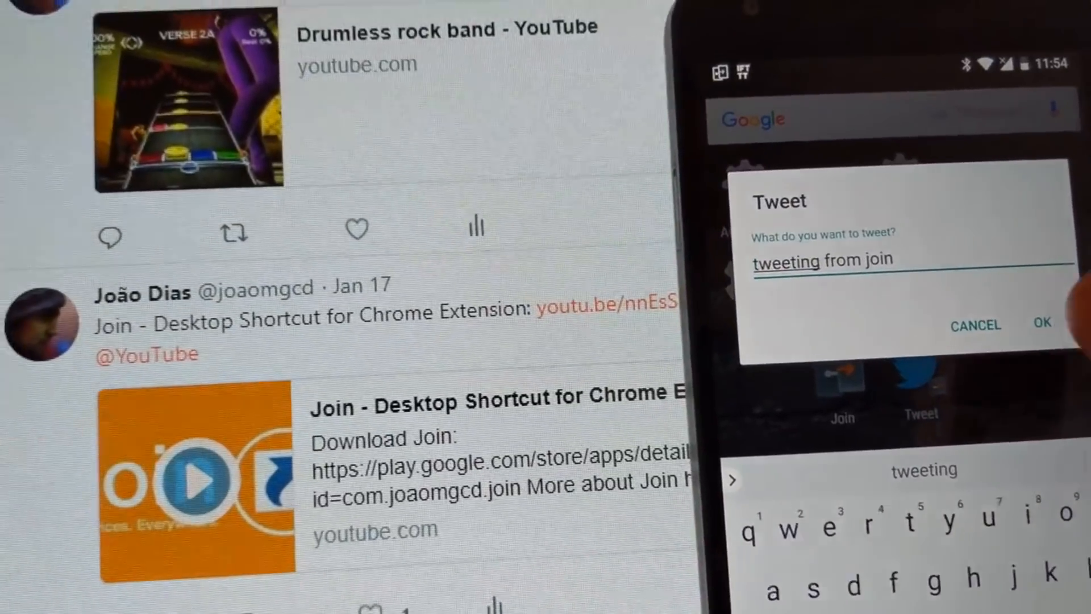
left_click(1042, 324)
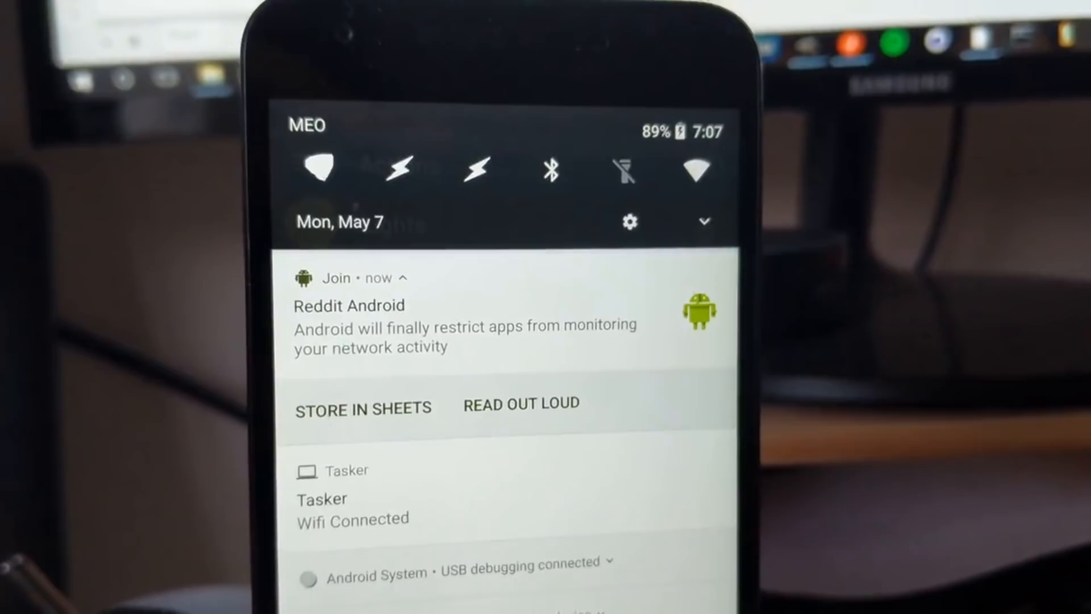
left_click(362, 407)
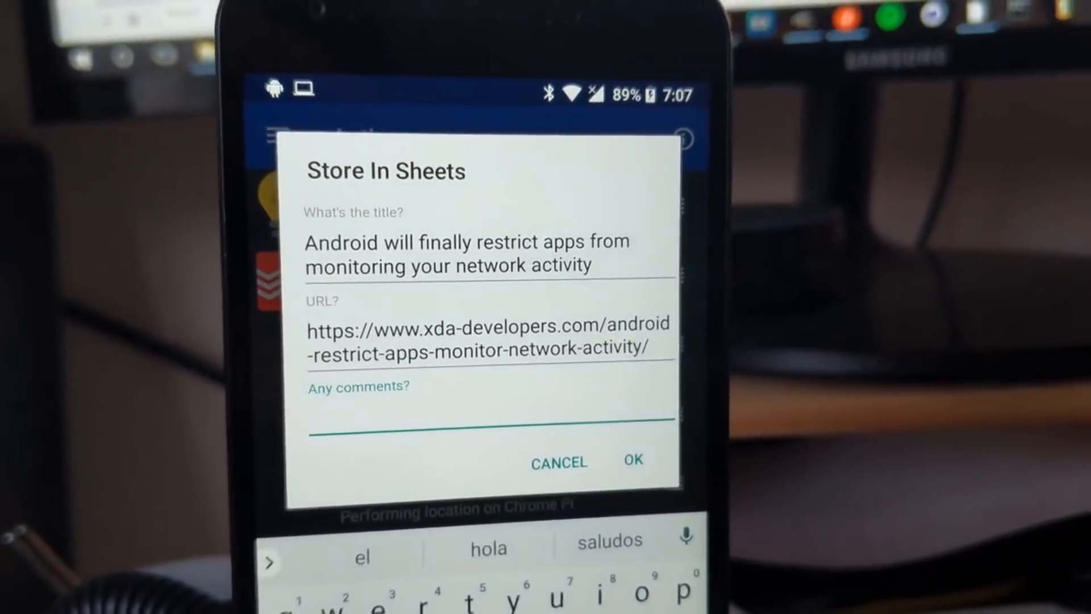
left_click(631, 461)
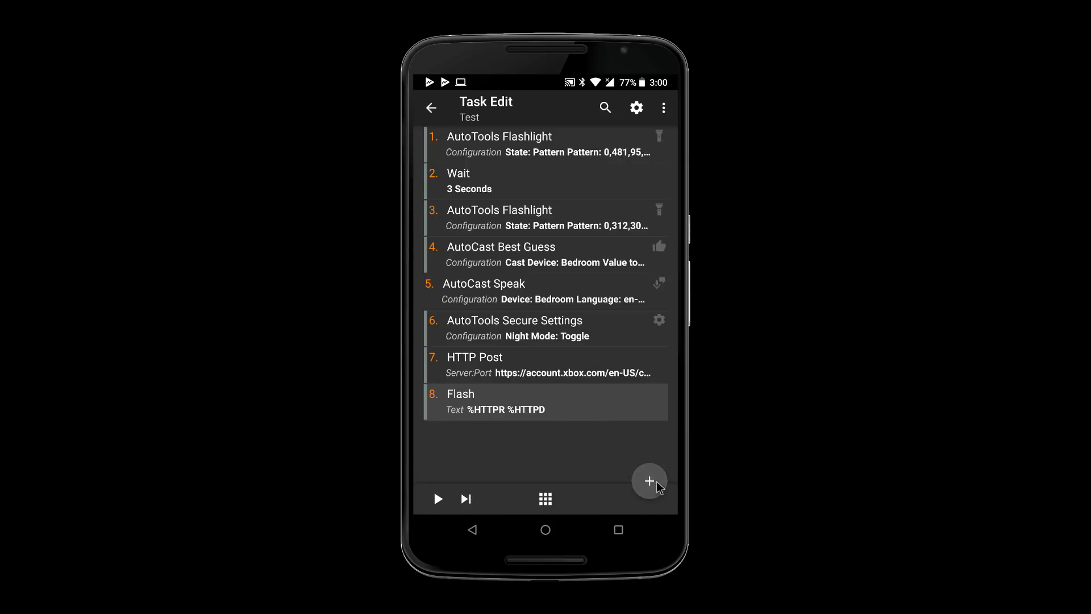
Add a plugin action to the Test task and make the Nexus 5X take a photo
left_click(650, 481)
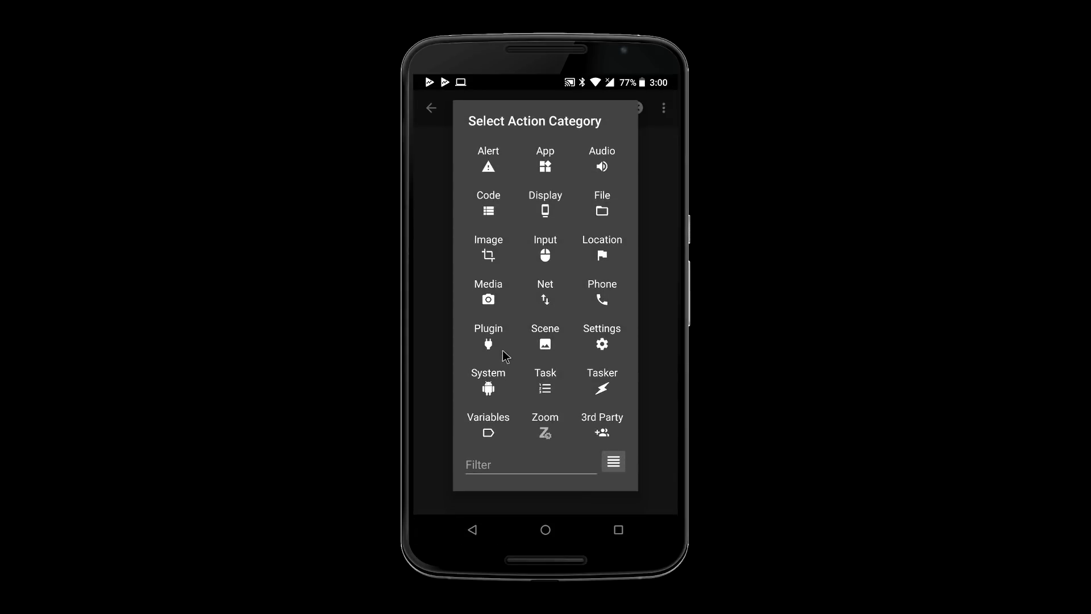
left_click(488, 337)
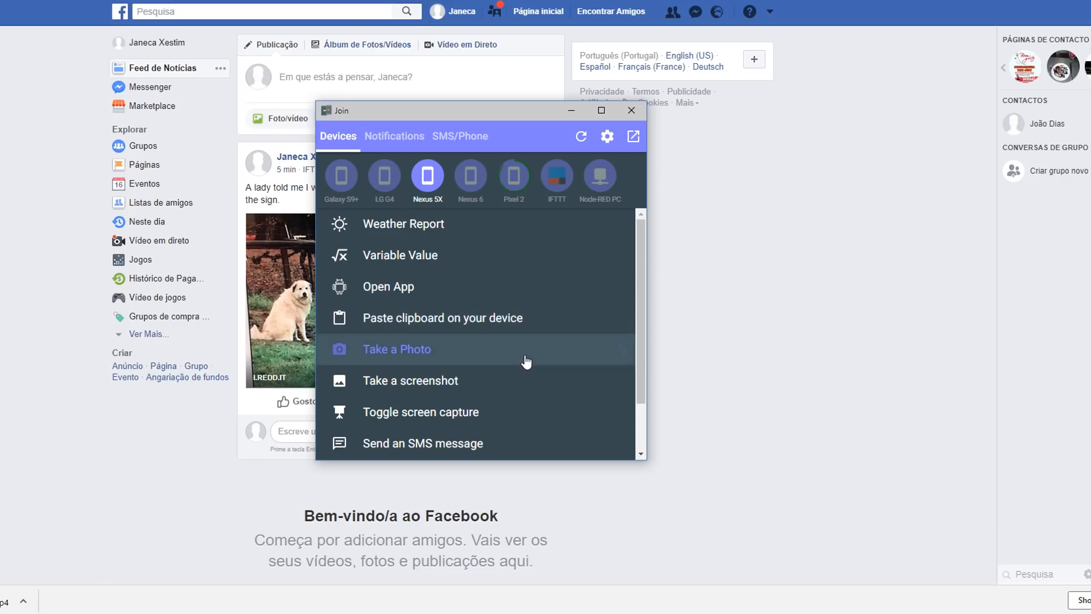
left_click(397, 348)
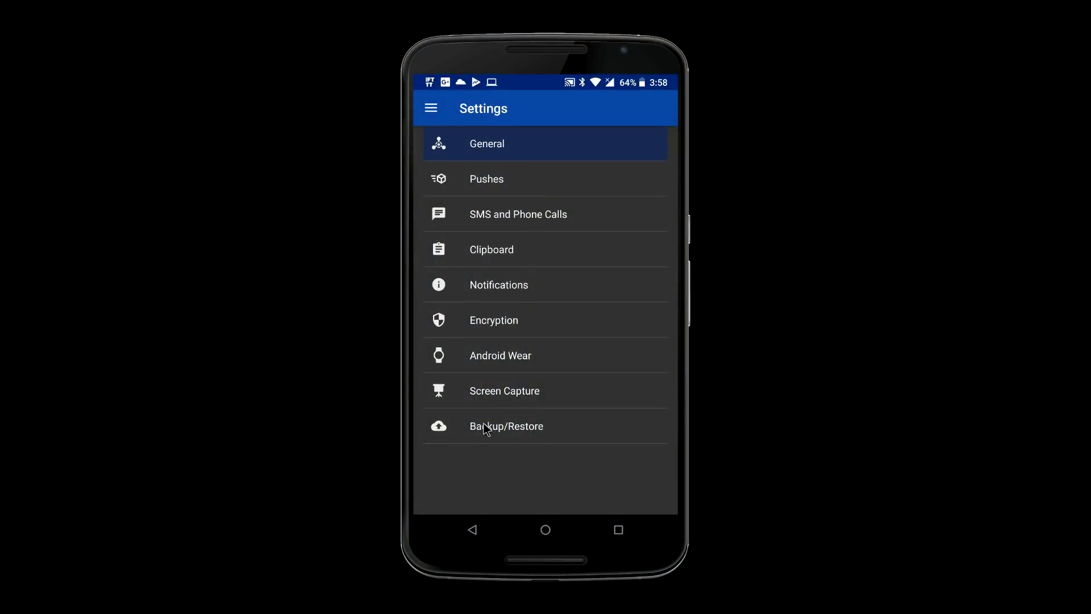
Open Join's Backup/Restore settings screen
left_click(506, 425)
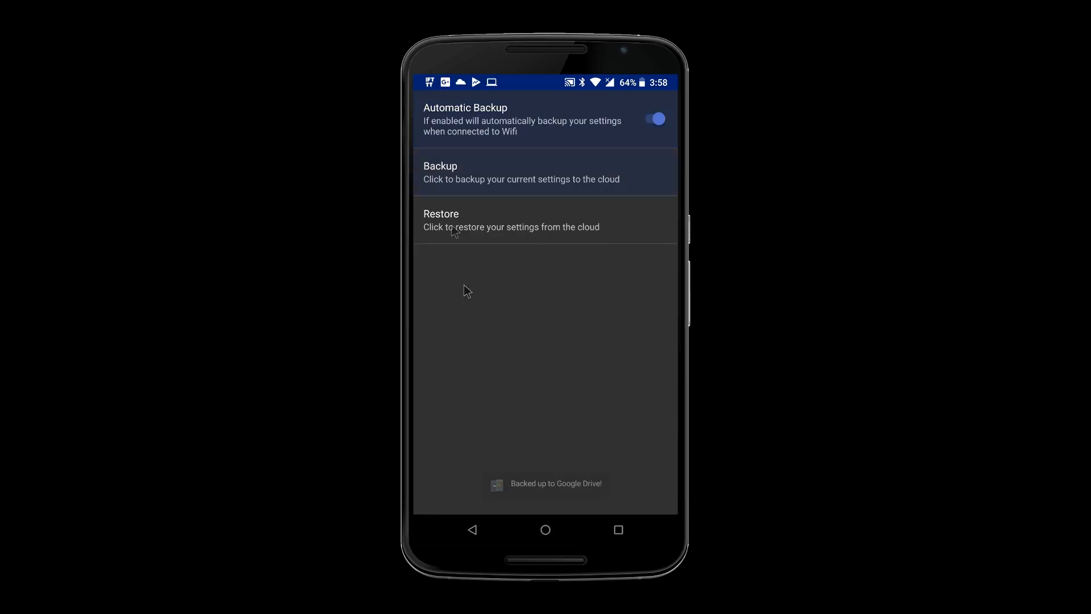